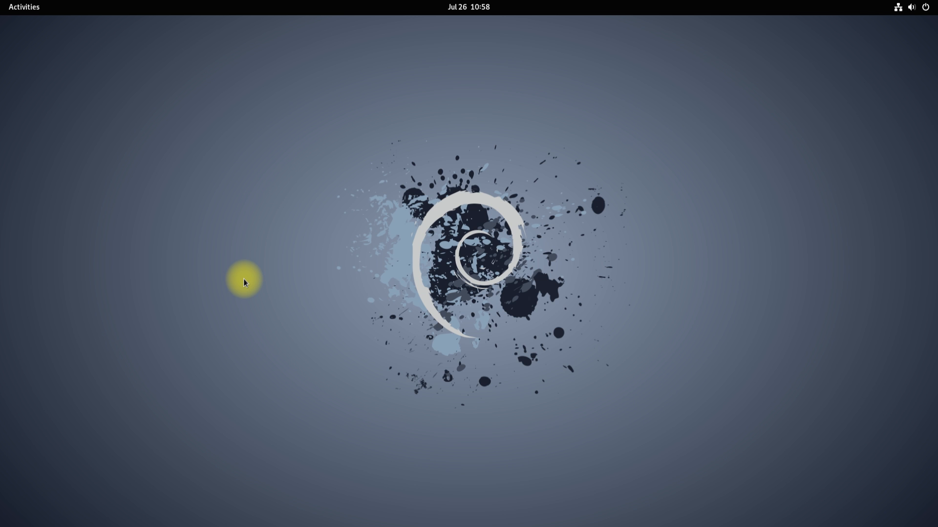
pyautogui.moveTo(20, 10)
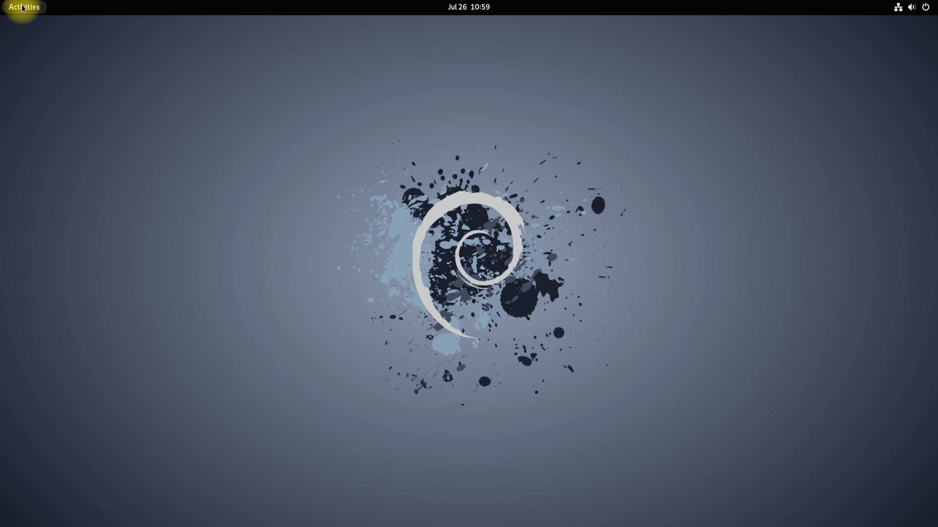
# Launch Firefox from the GNOME Activities dash
pyautogui.click(392, 278)
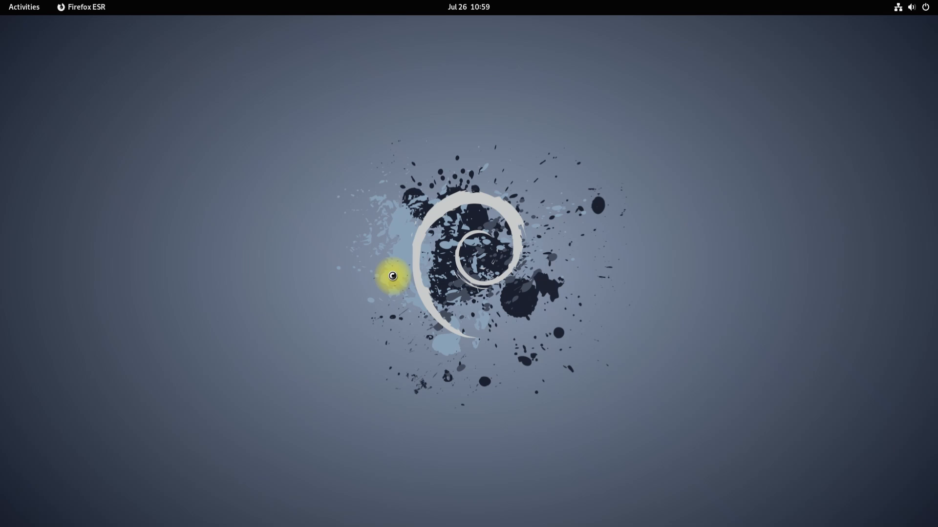
pyautogui.click(86, 7)
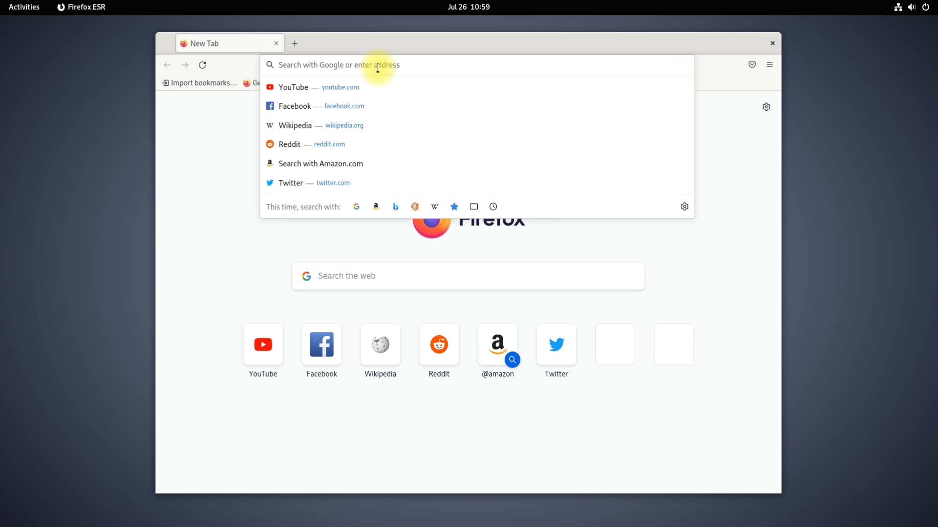
# Browse virtualbox.org to the Linux distributions downloads page
pyautogui.write('virtualbox.org/')
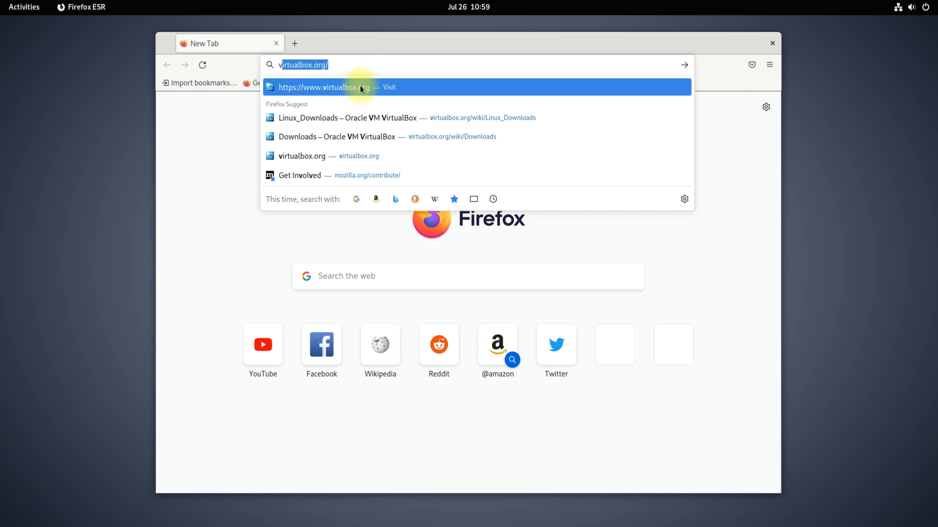
pyautogui.click(356, 87)
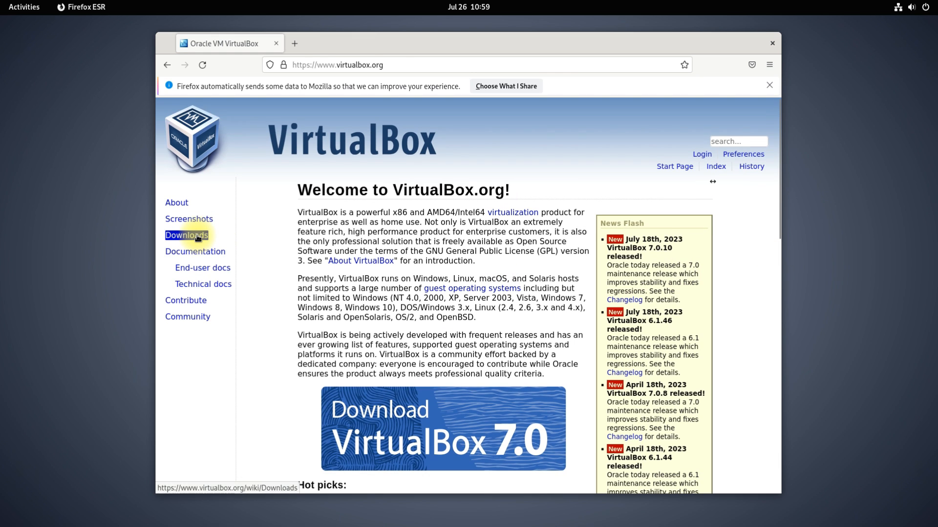
pyautogui.click(186, 236)
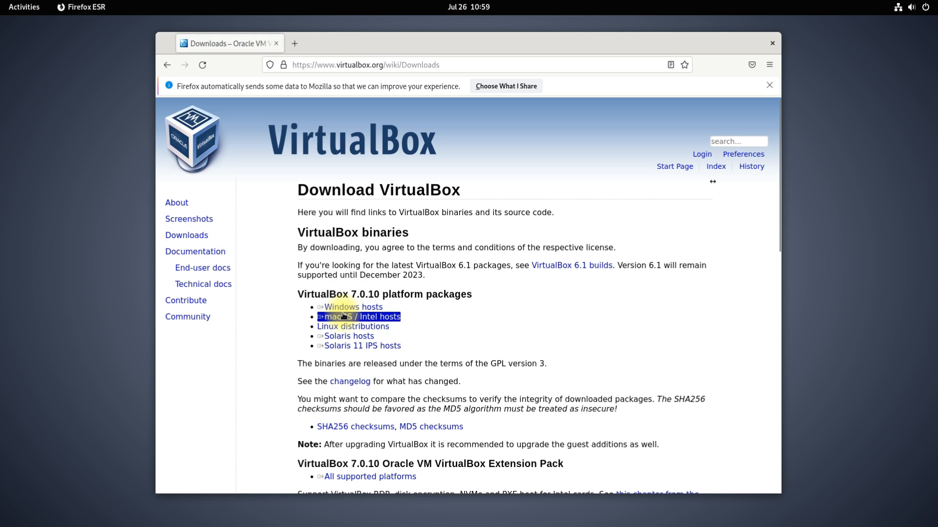
pyautogui.click(352, 327)
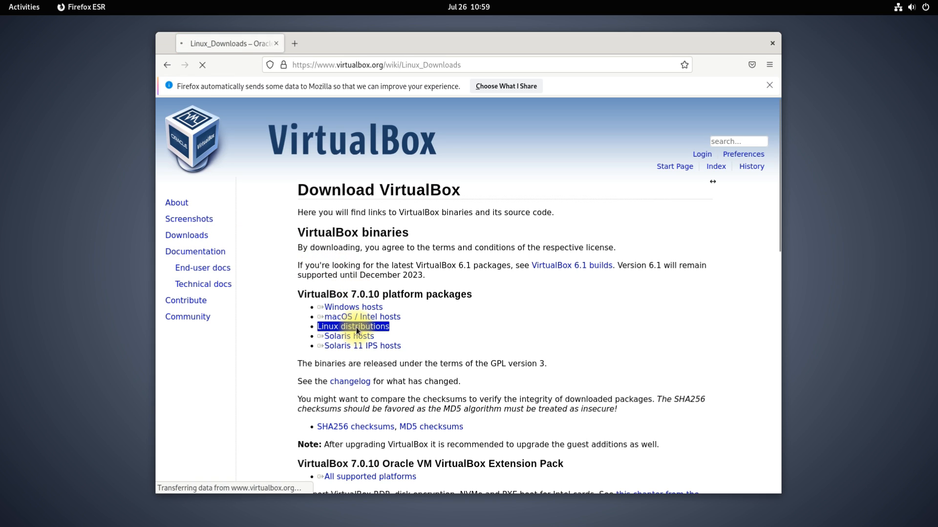
pyautogui.click(353, 326)
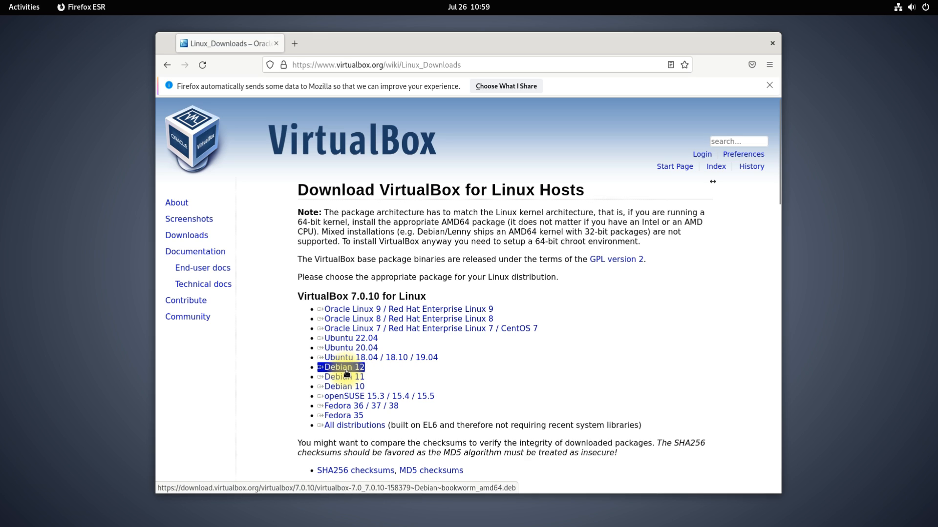
# Download the VirtualBox 7.0.10 Debian 12 package and launch a terminal
pyautogui.click(344, 368)
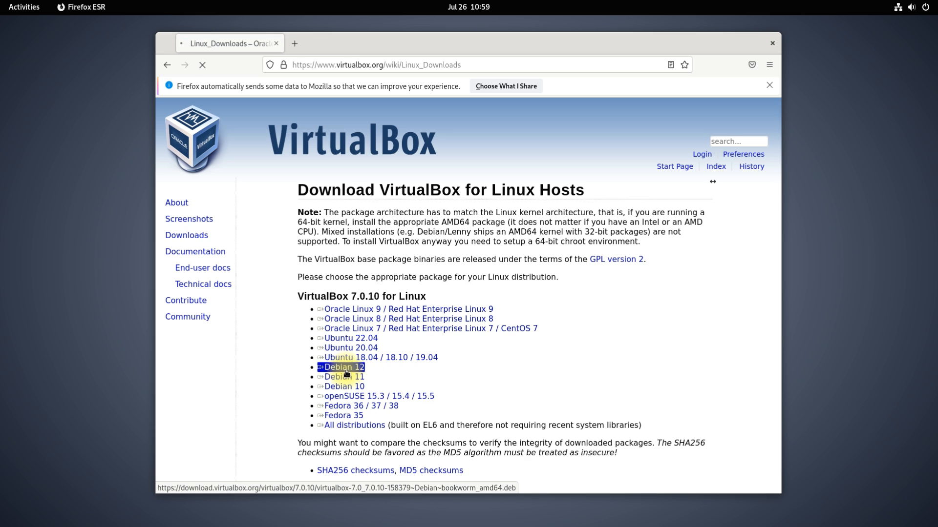
pyautogui.click(341, 367)
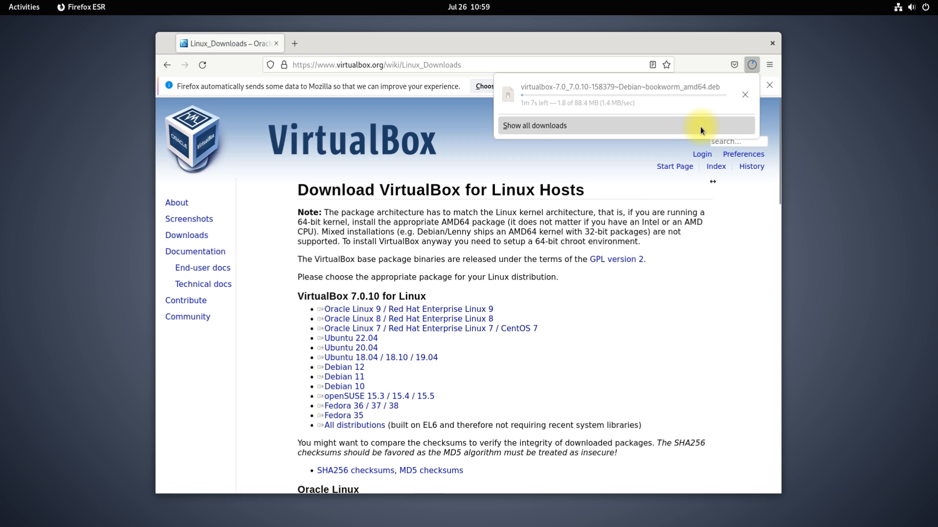
pyautogui.moveTo(636, 127)
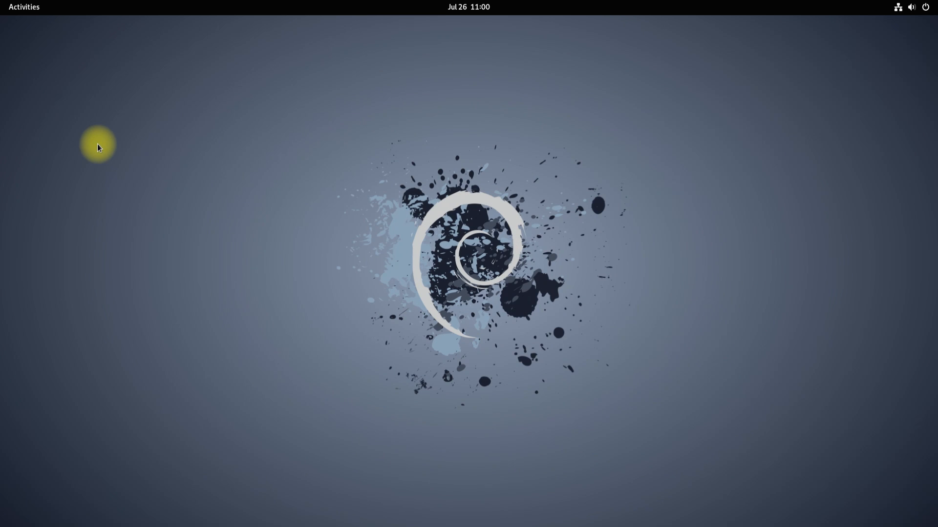
pyautogui.click(21, 8)
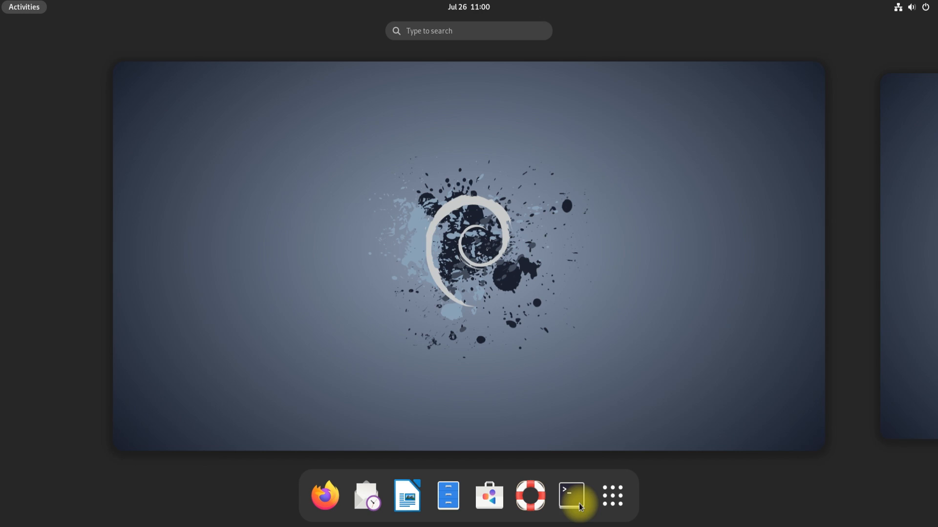
pyautogui.click(572, 496)
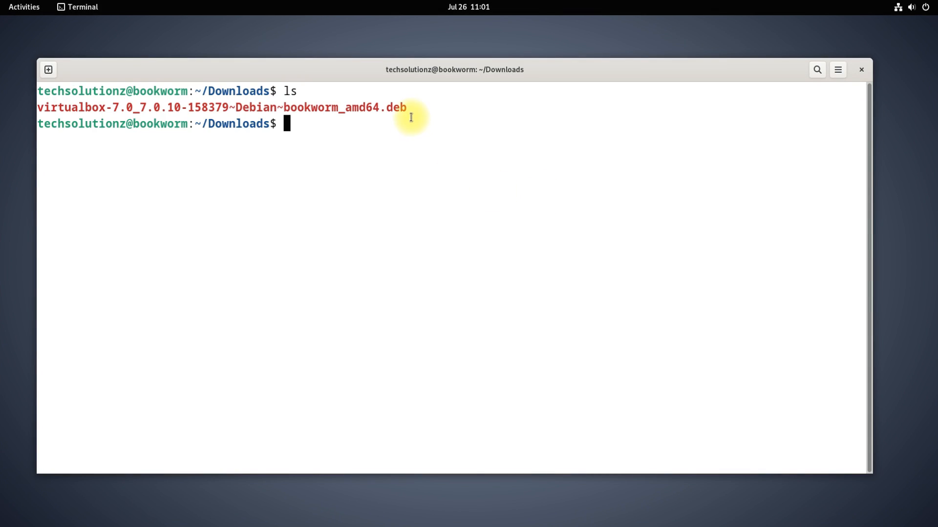
# Install the downloaded VirtualBox .deb with apt install and the pasted file name
pyautogui.rightClick(71, 112)
pyautogui.write('sudo')
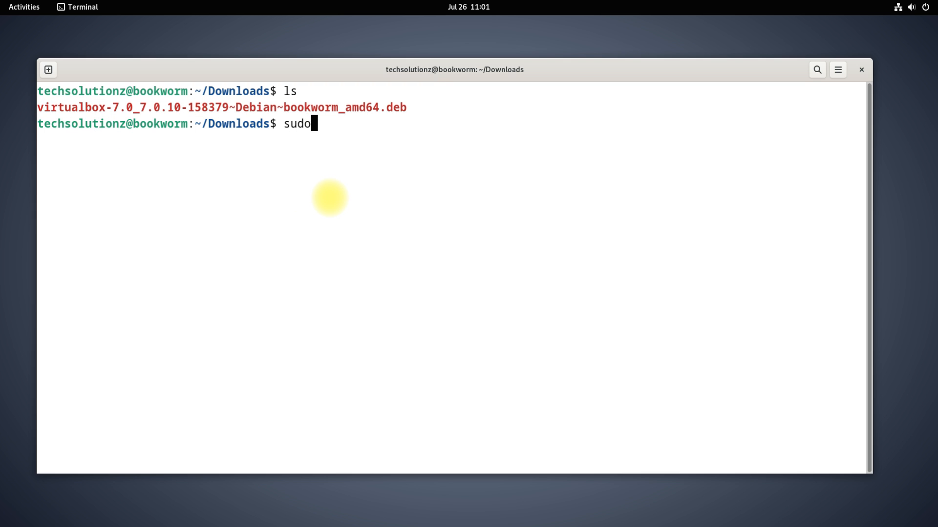
pyautogui.write('apt install')
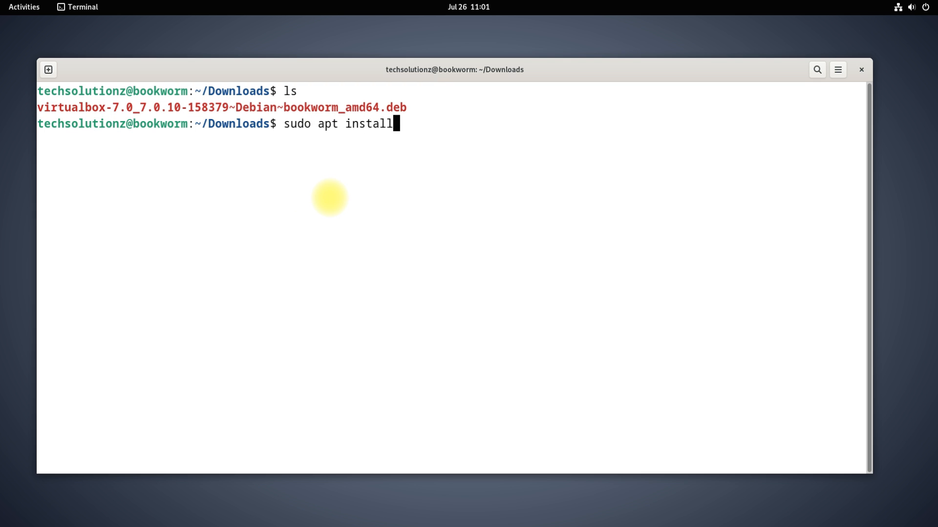
pyautogui.rightClick(429, 244)
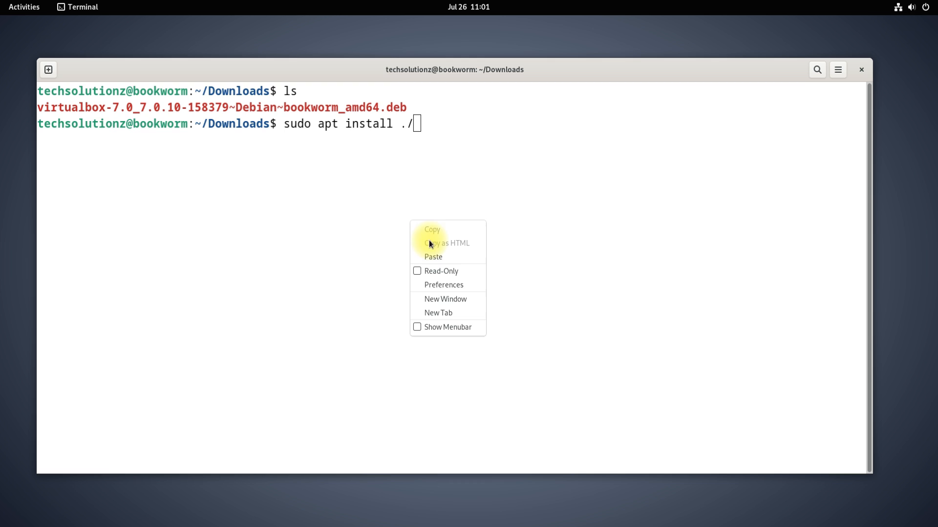
pyautogui.click(432, 257)
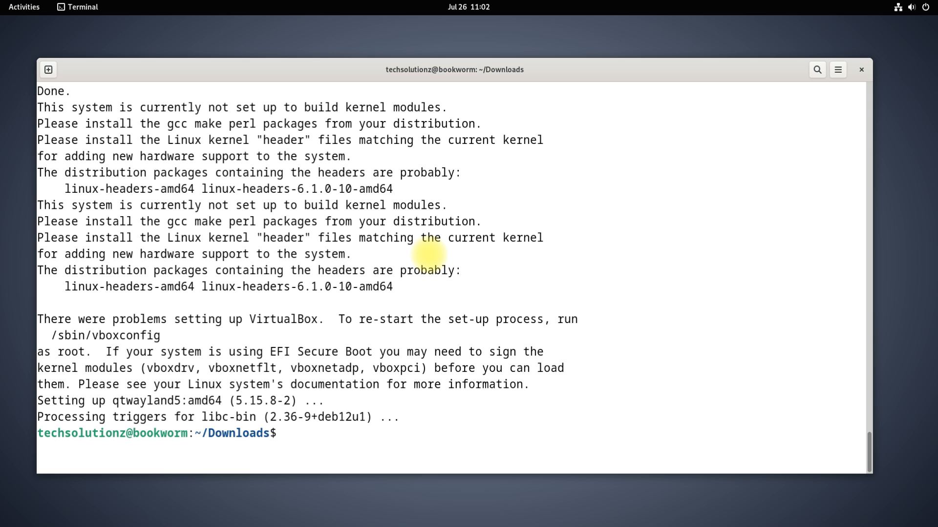
# Run exit to close the terminal and return to the desktop
pyautogui.click(290, 433)
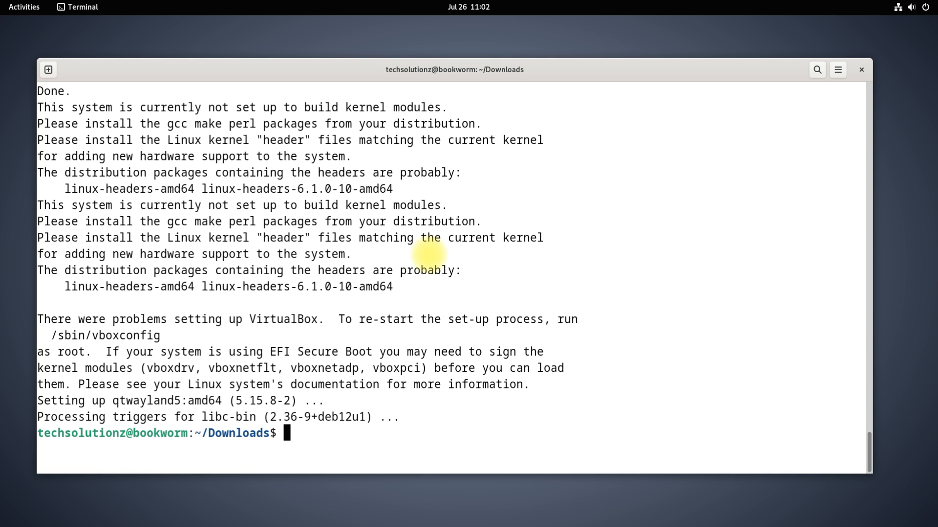
pyautogui.write('exi')
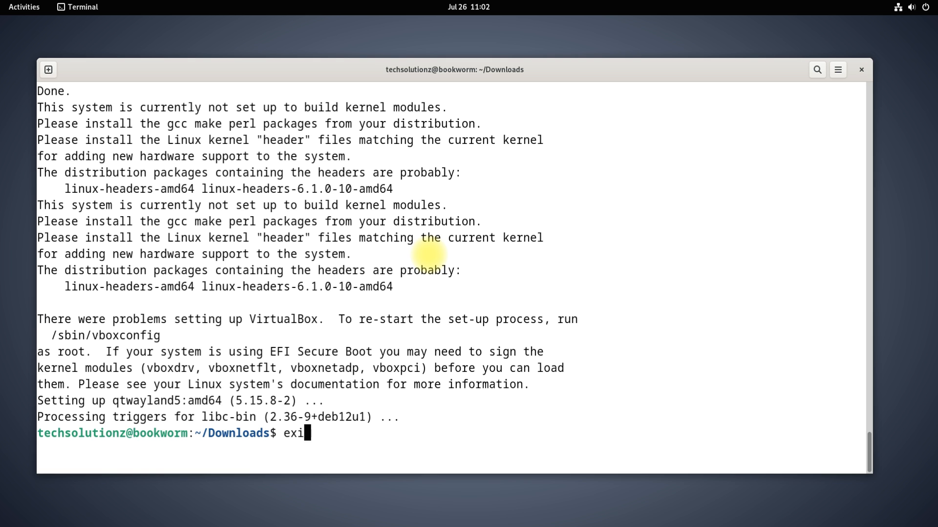
pyautogui.press('Return')
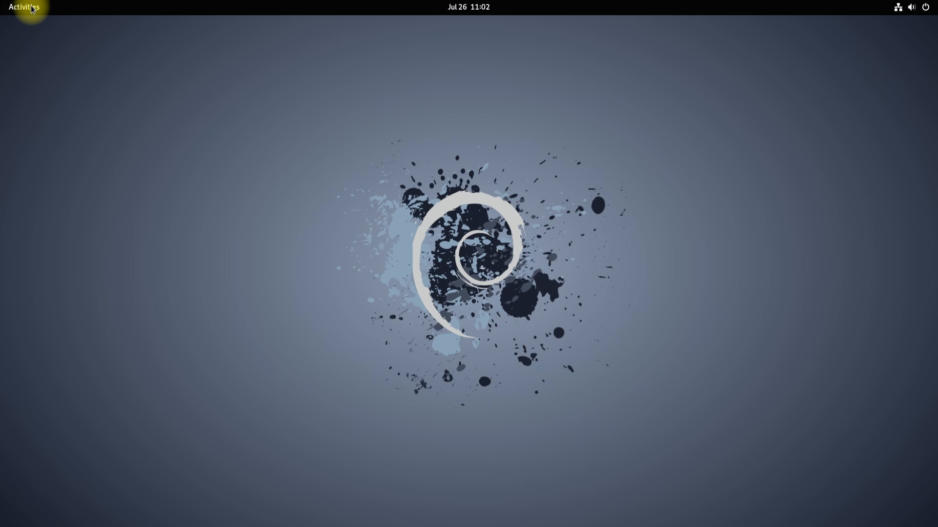
# Start Oracle VM VirtualBox from the Show Applications grid
pyautogui.click(615, 499)
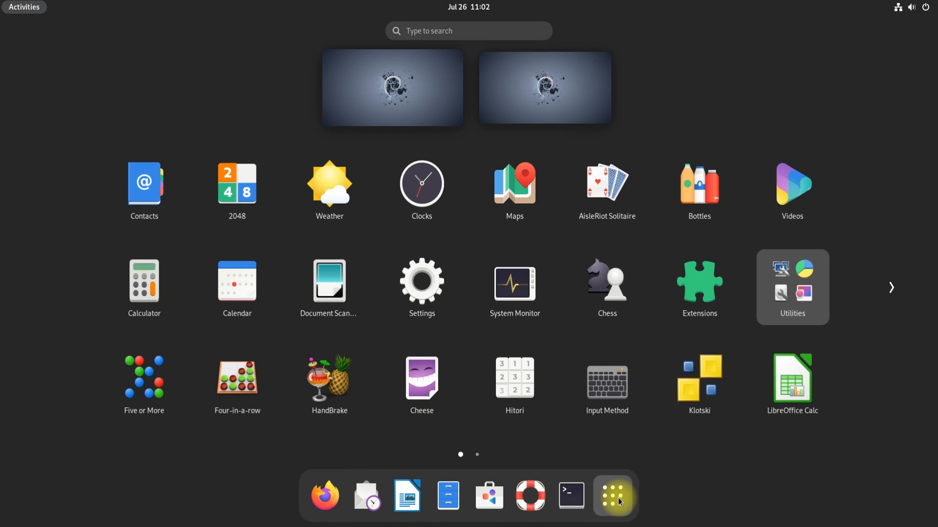
pyautogui.click(890, 288)
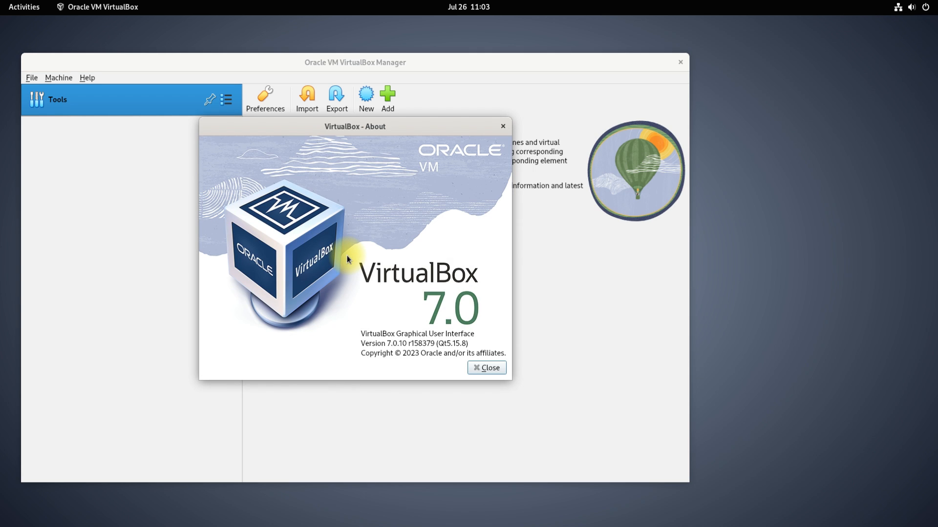
# Close the VirtualBox About box and start the New virtual machine wizard
pyautogui.click(486, 368)
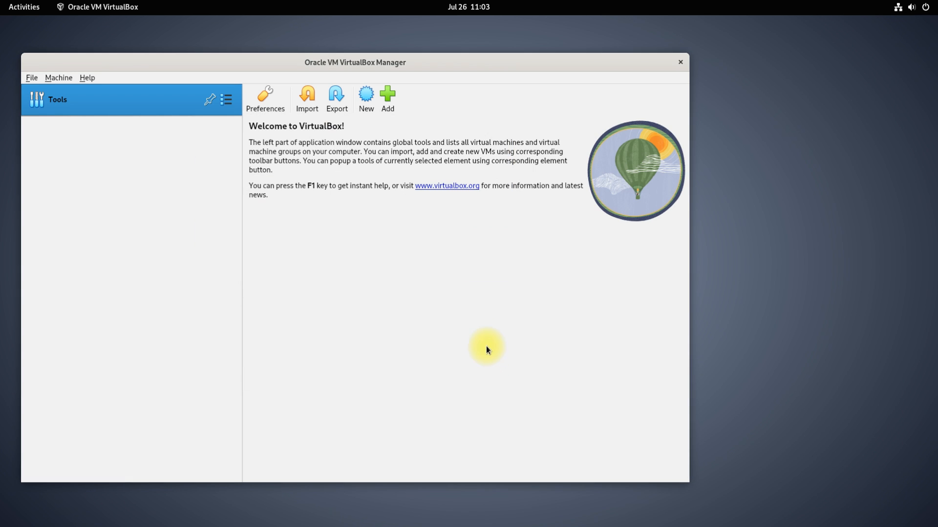
pyautogui.moveTo(316, 90)
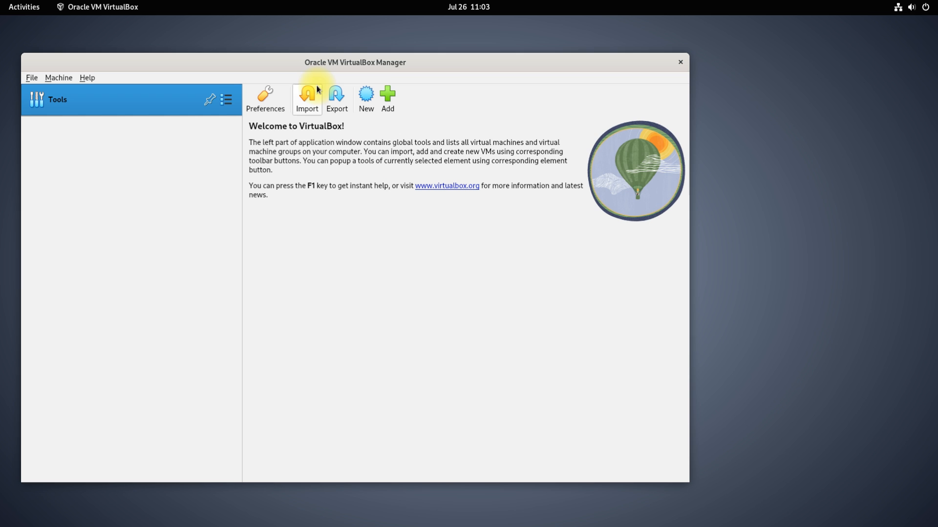
pyautogui.click(366, 95)
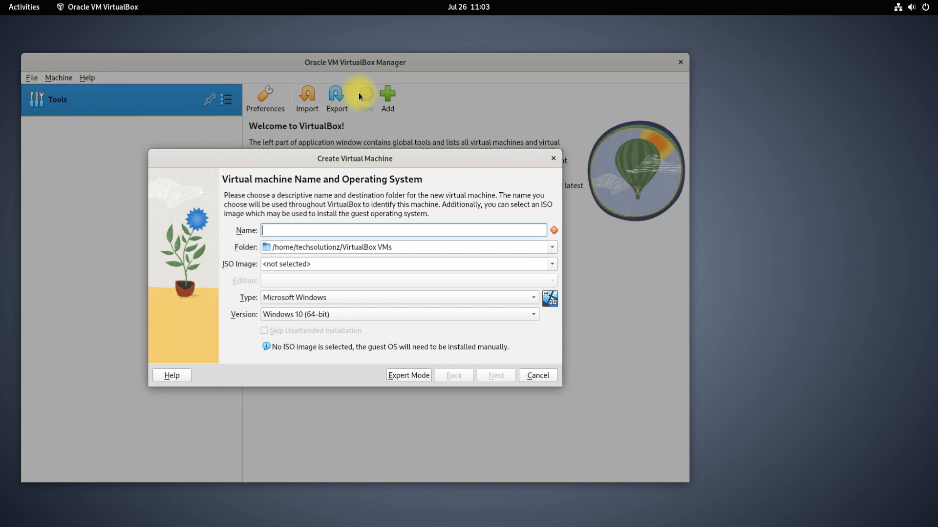
pyautogui.moveTo(362, 306)
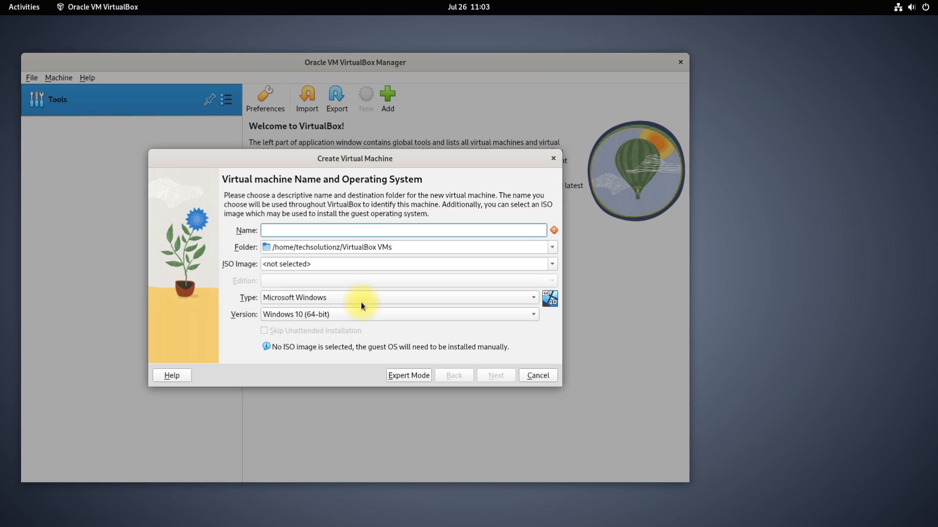